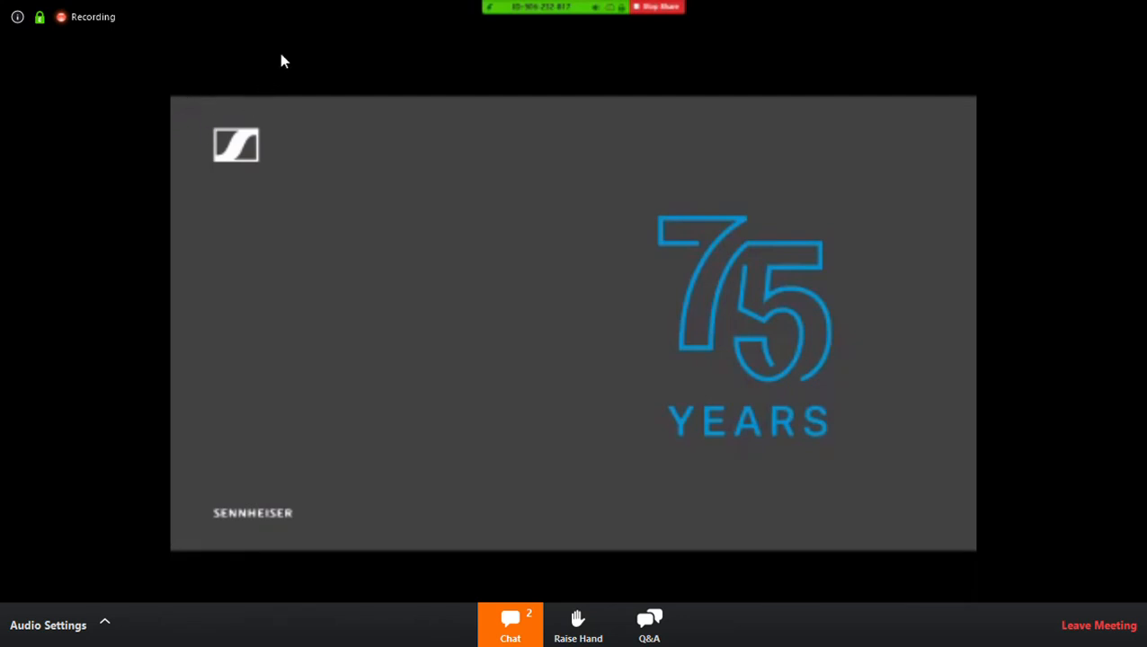
{"action": "mouse_move", "coordinate": [272, 52]}
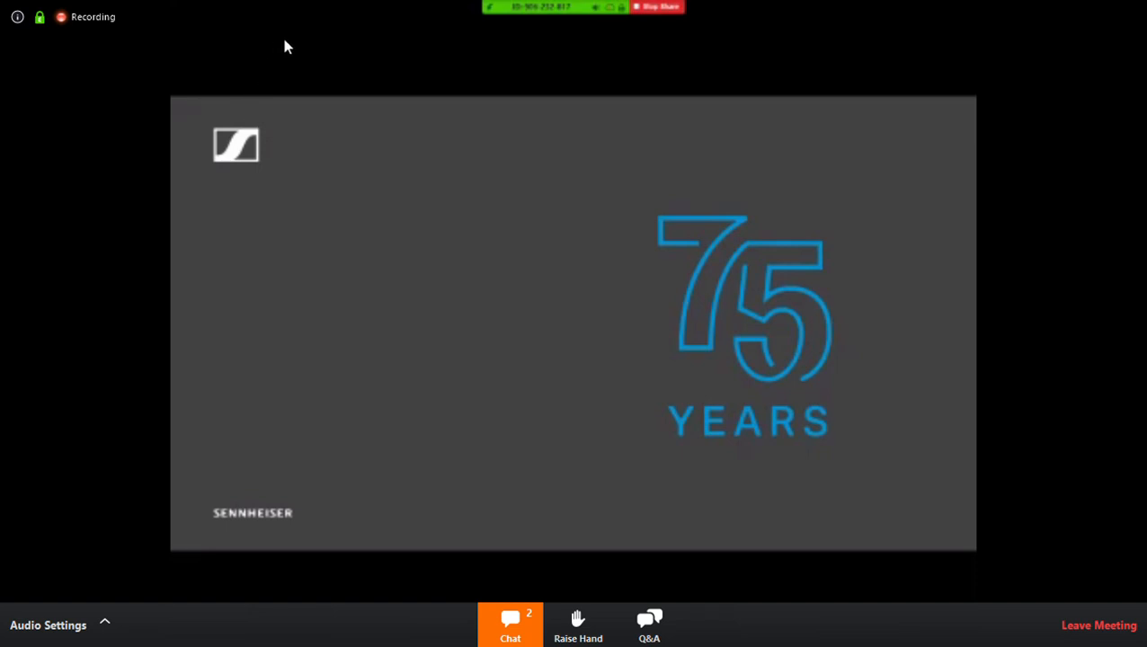
{"action": "mouse_move", "coordinate": [172, 439]}
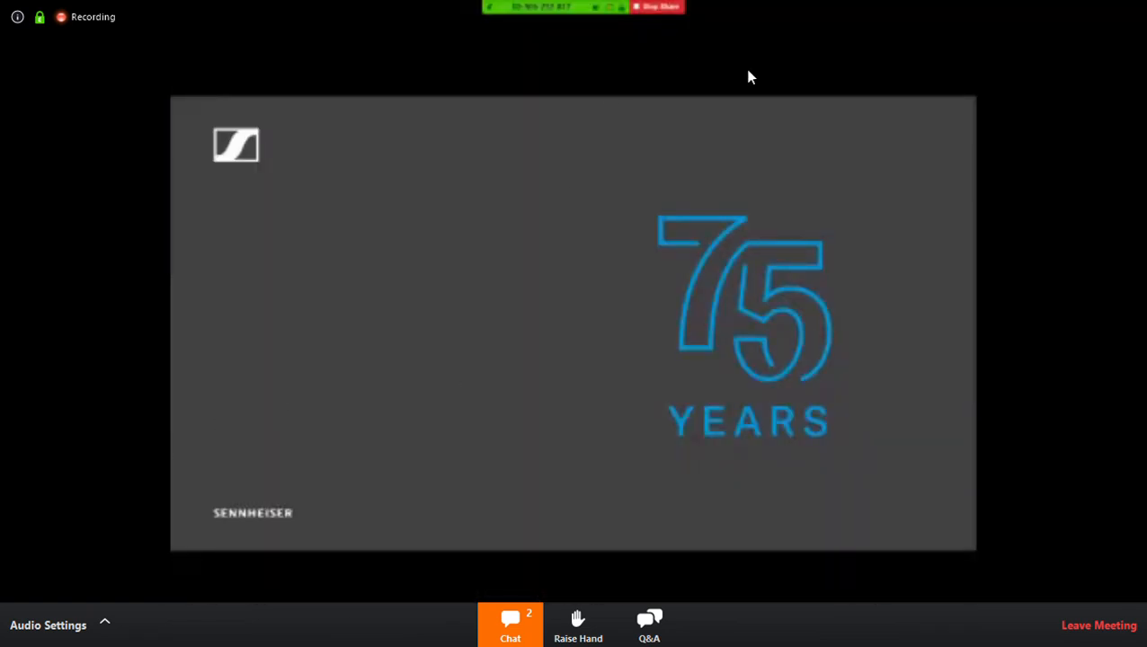
{"action": "mouse_move", "coordinate": [726, 163]}
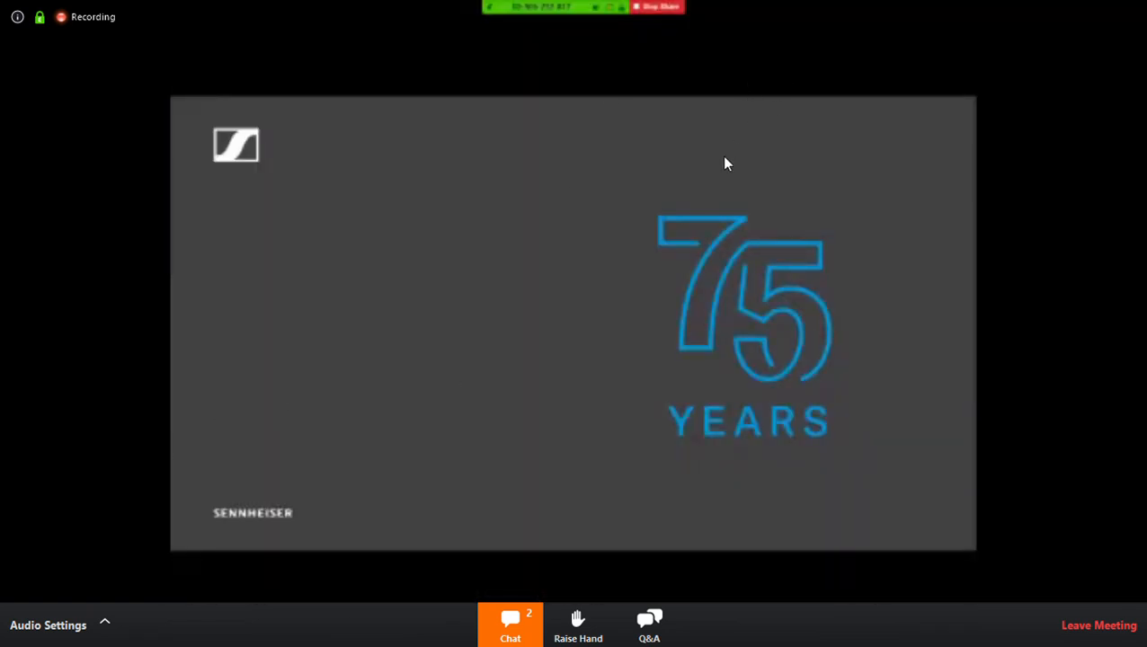
{"action": "mouse_move", "coordinate": [943, 313]}
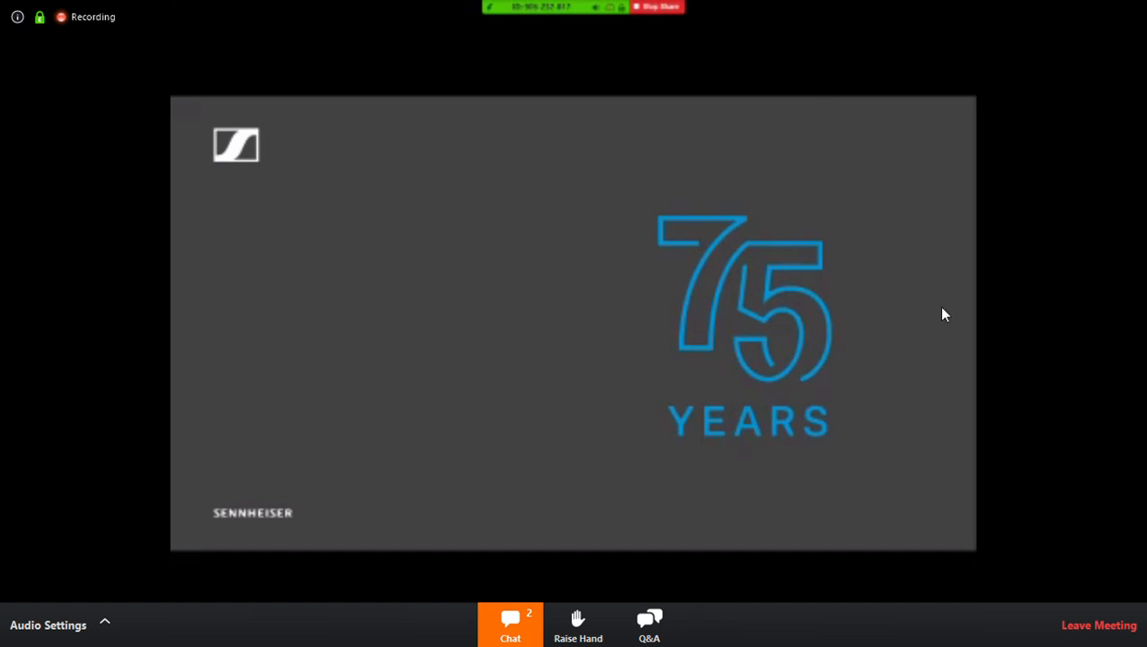
{"action": "mouse_move", "coordinate": [381, 551]}
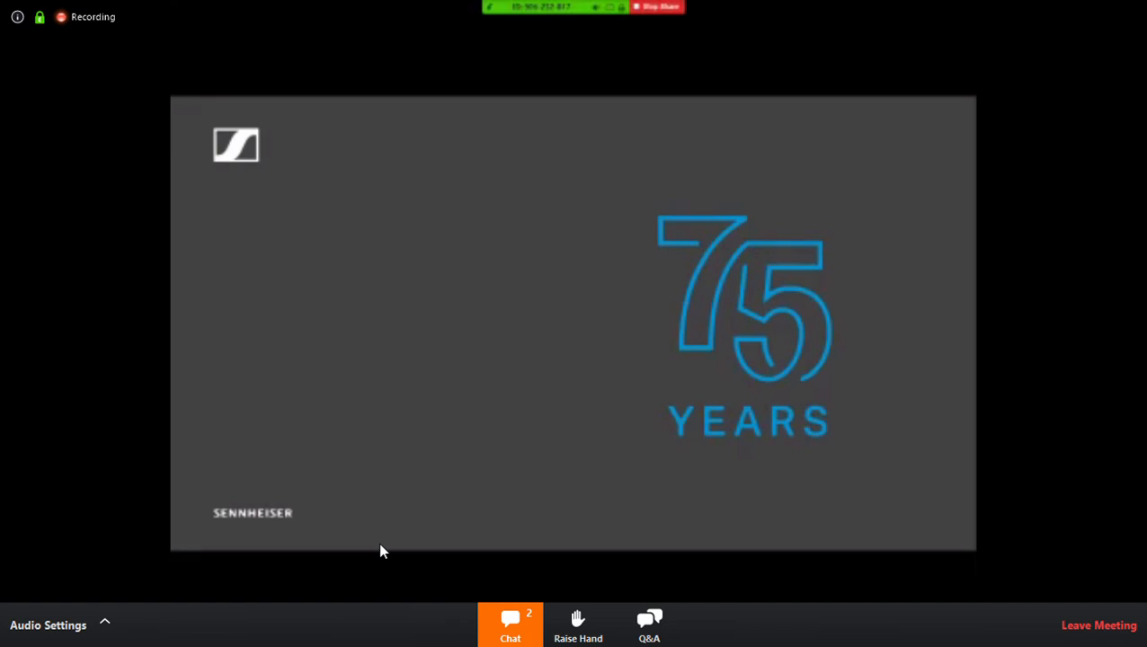
{"action": "mouse_move", "coordinate": [656, 528]}
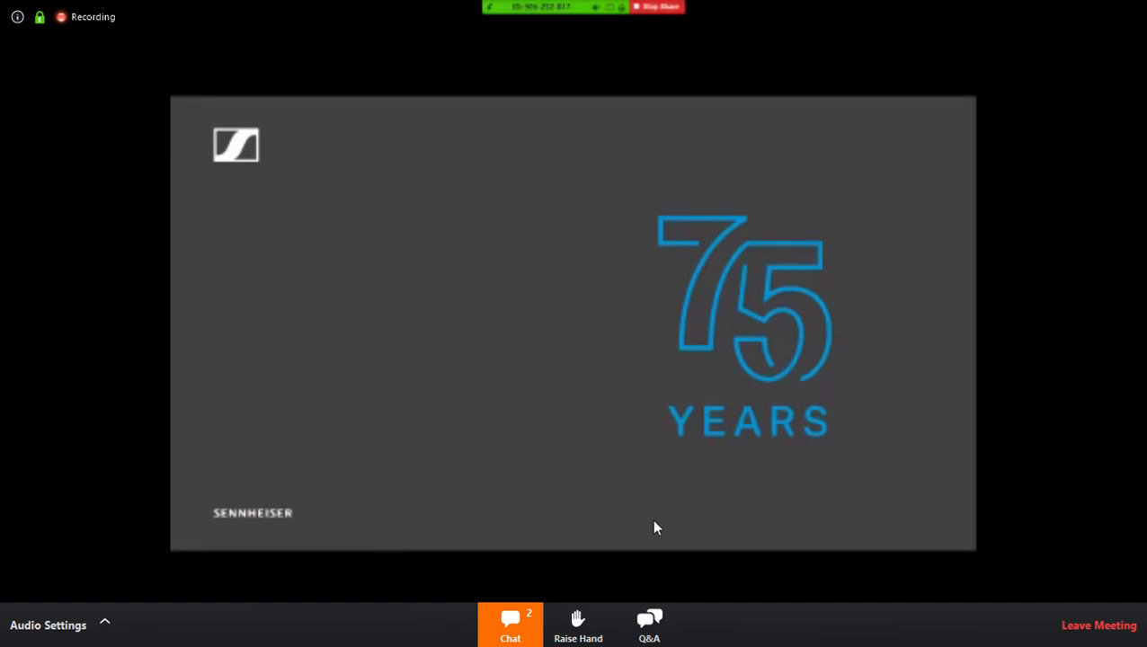
{"action": "mouse_move", "coordinate": [1007, 520]}
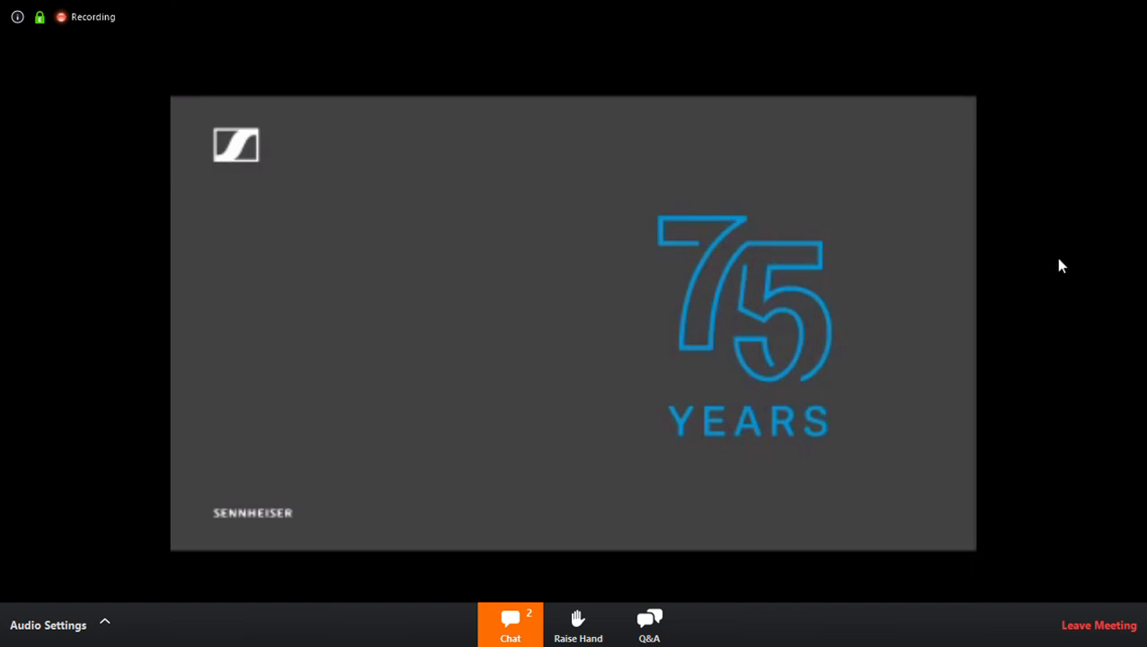
{"action": "mouse_move", "coordinate": [1033, 72]}
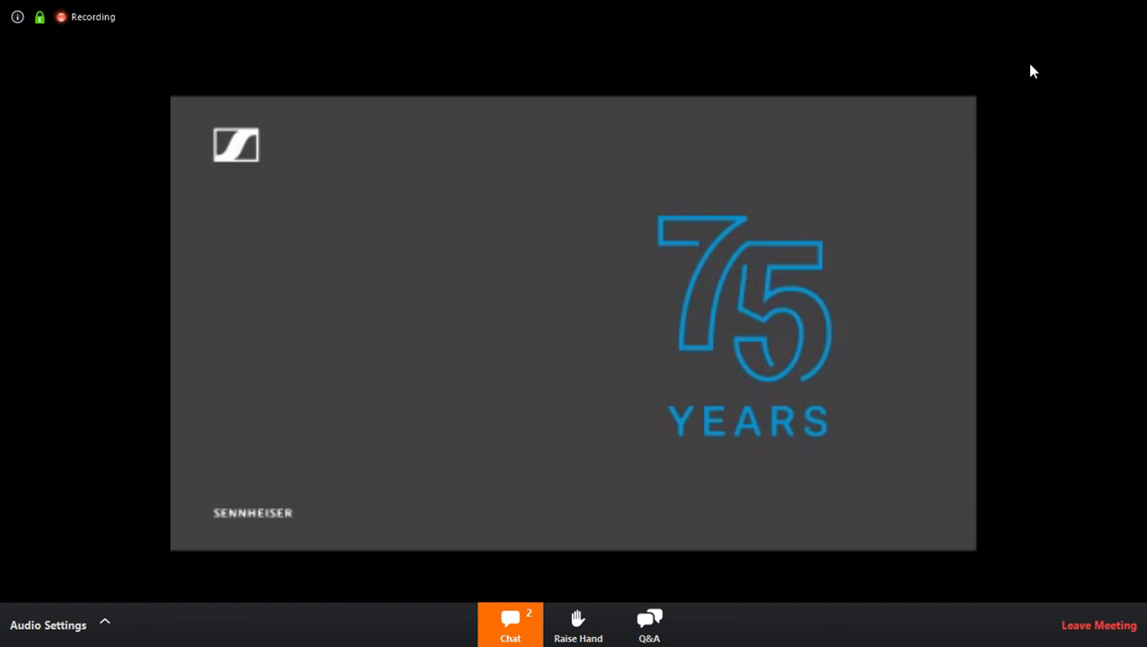
{"action": "mouse_move", "coordinate": [1033, 101]}
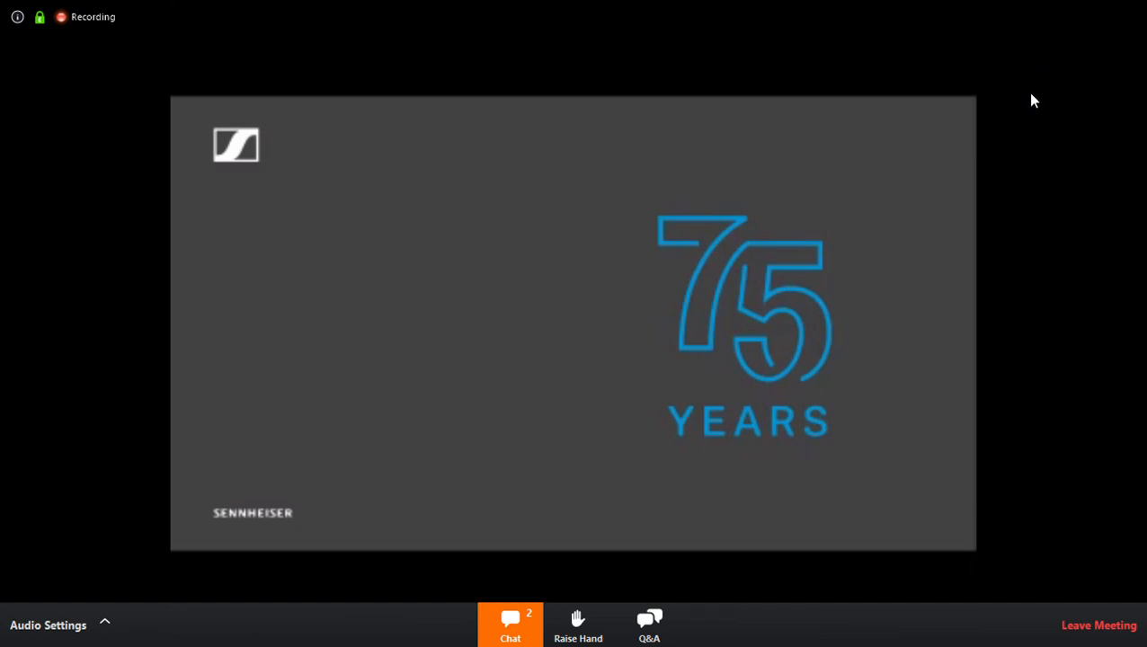
{"action": "mouse_move", "coordinate": [956, 75]}
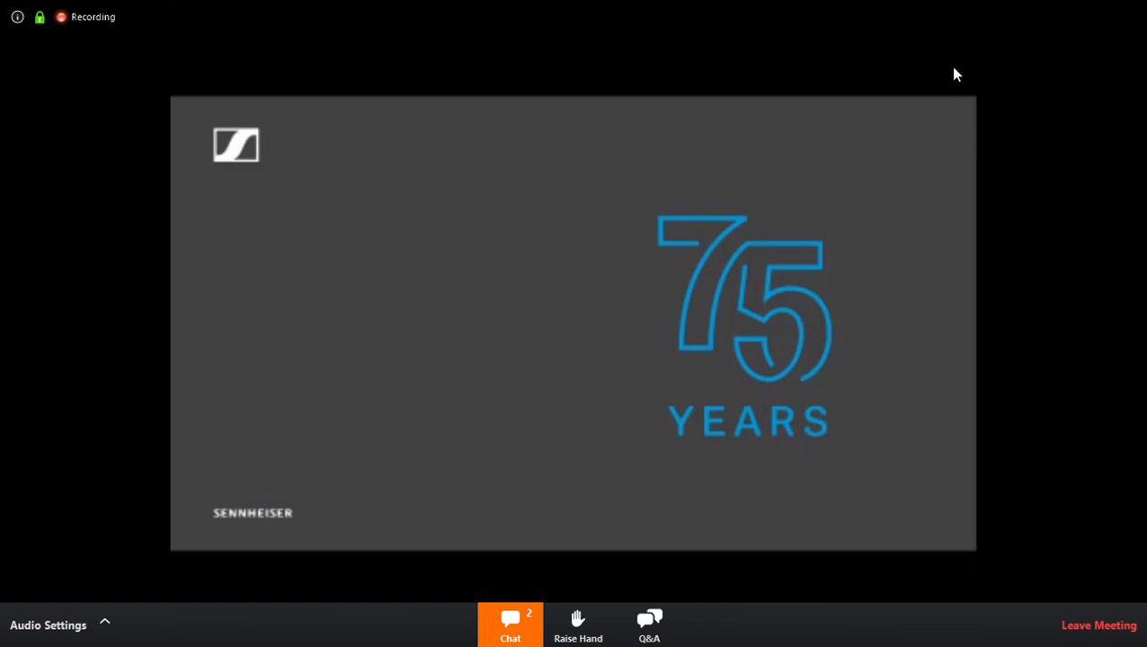
{"action": "mouse_move", "coordinate": [1054, 337]}
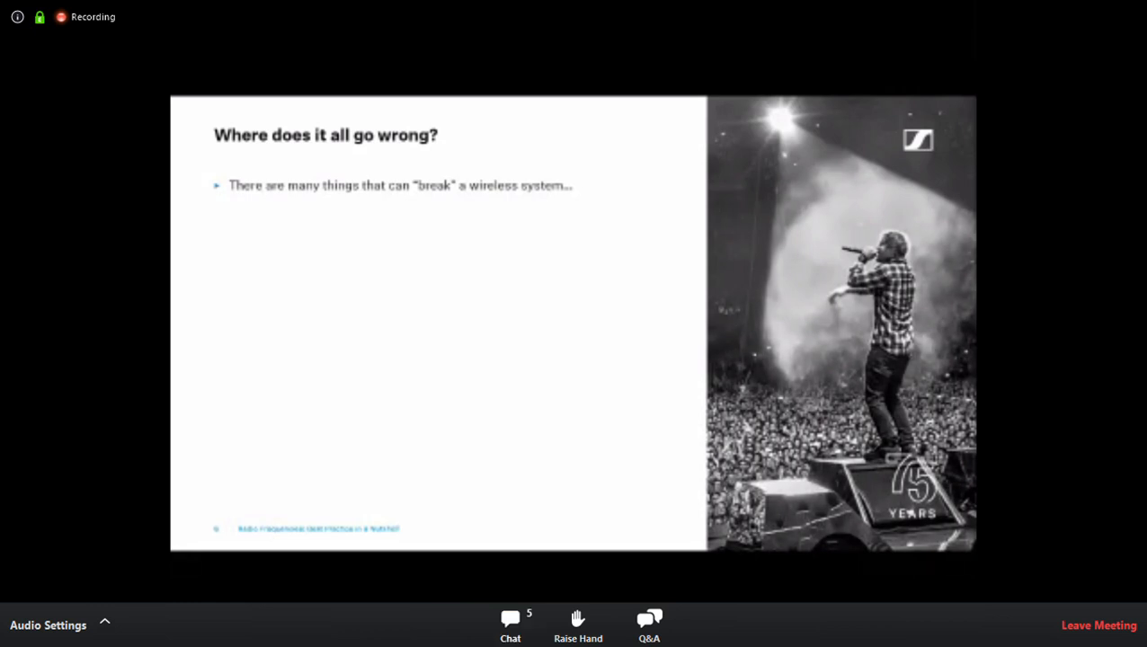
{"action": "left_click", "coordinate": [510, 625]}
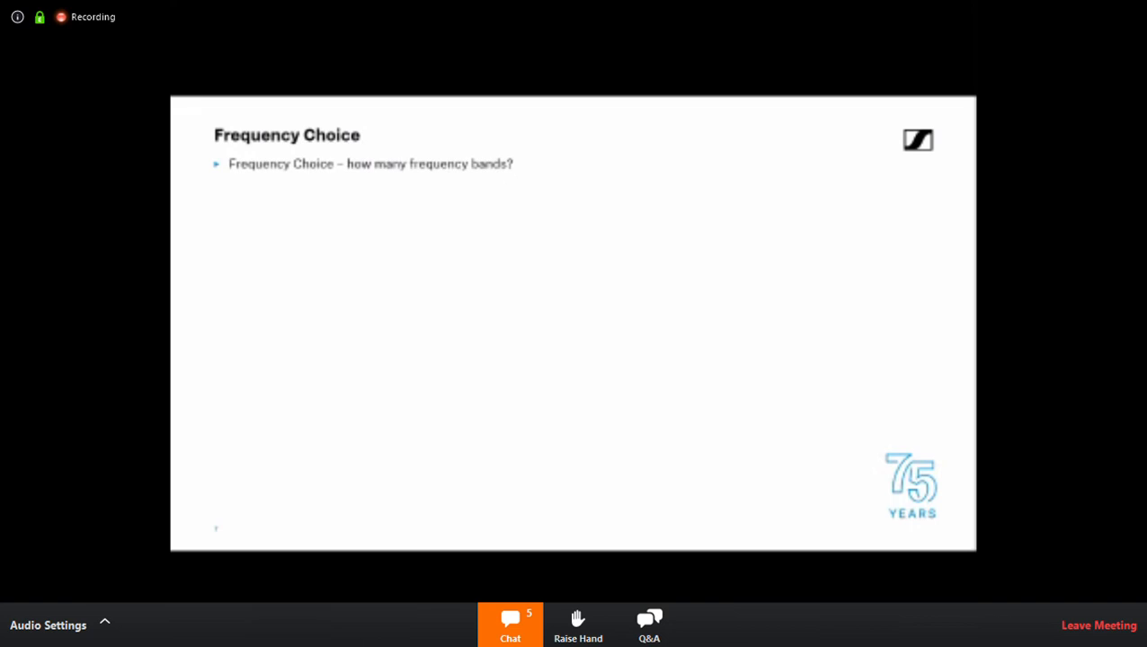
{"action": "key", "text": "right"}
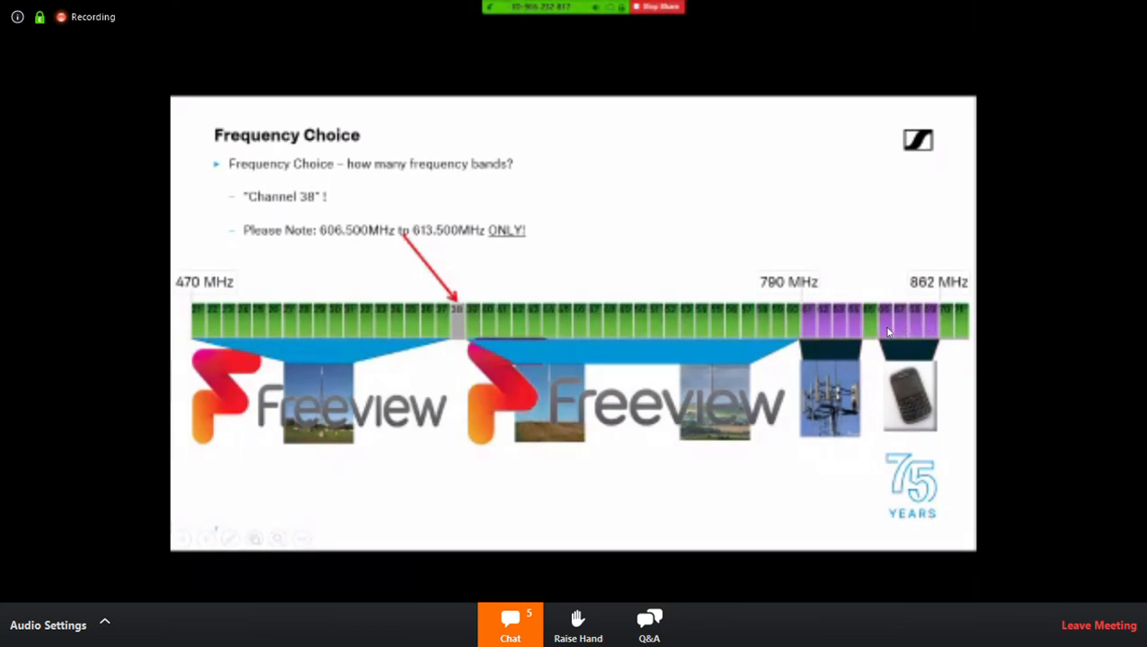
{"action": "mouse_move", "coordinate": [882, 328]}
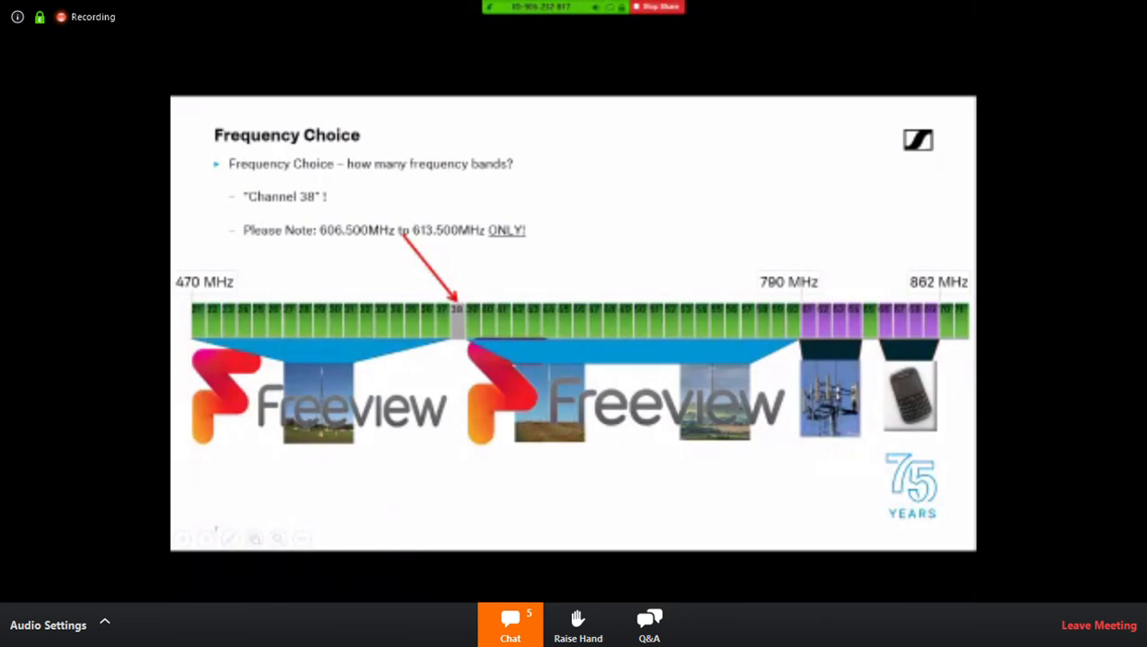
{"action": "mouse_move", "coordinate": [692, 371]}
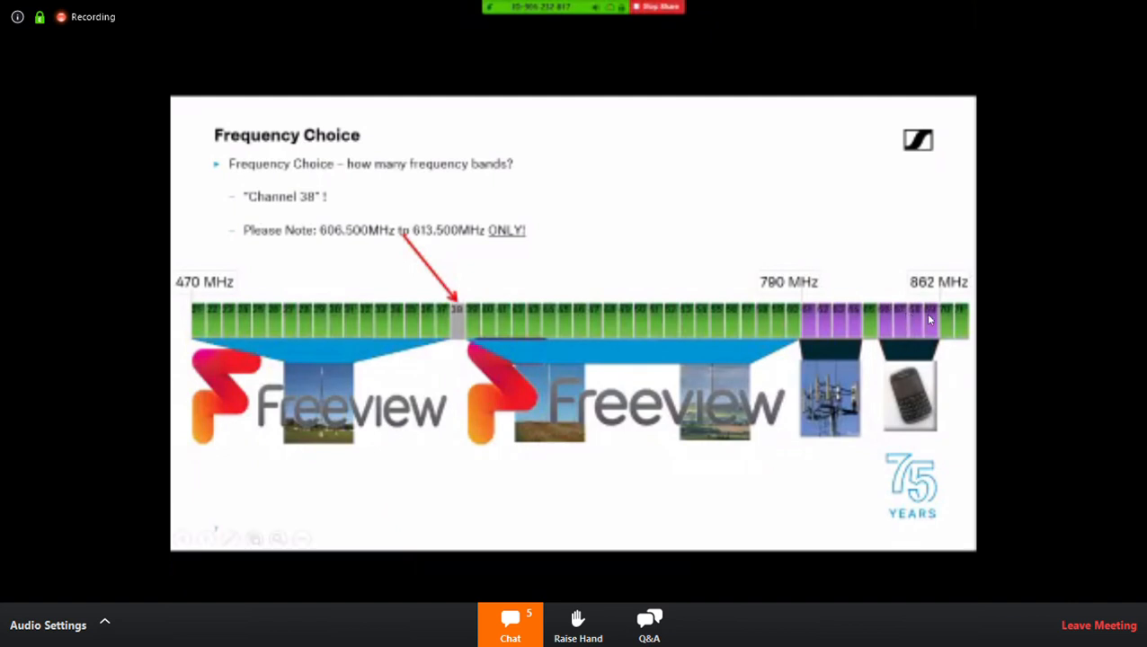
{"action": "mouse_move", "coordinate": [879, 321]}
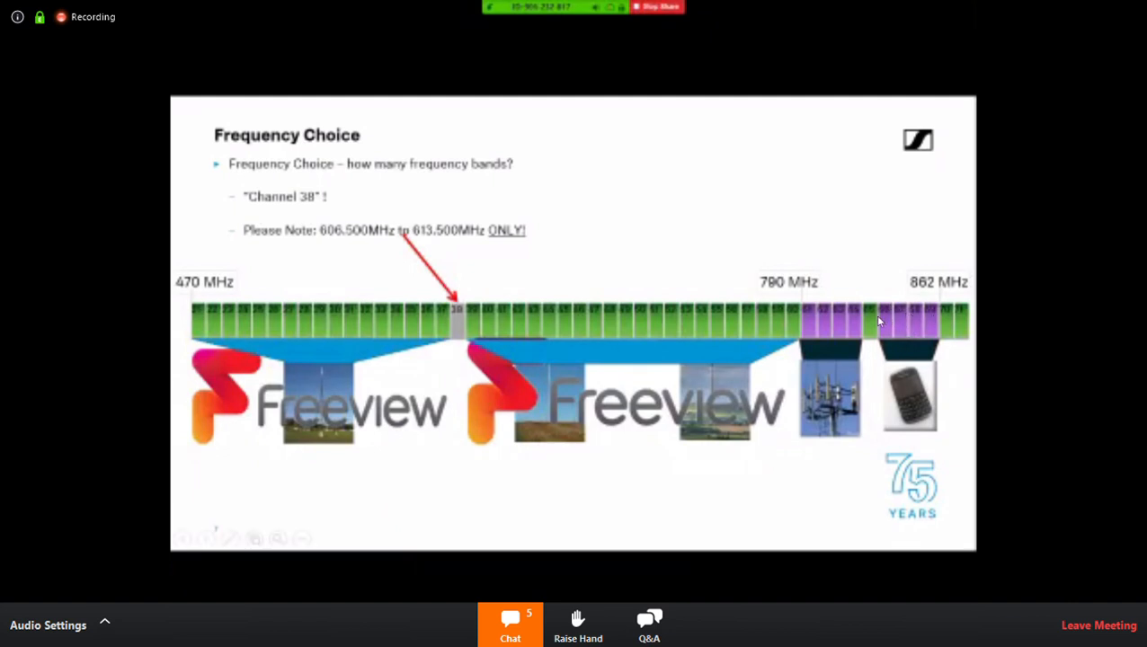
{"action": "mouse_move", "coordinate": [920, 321]}
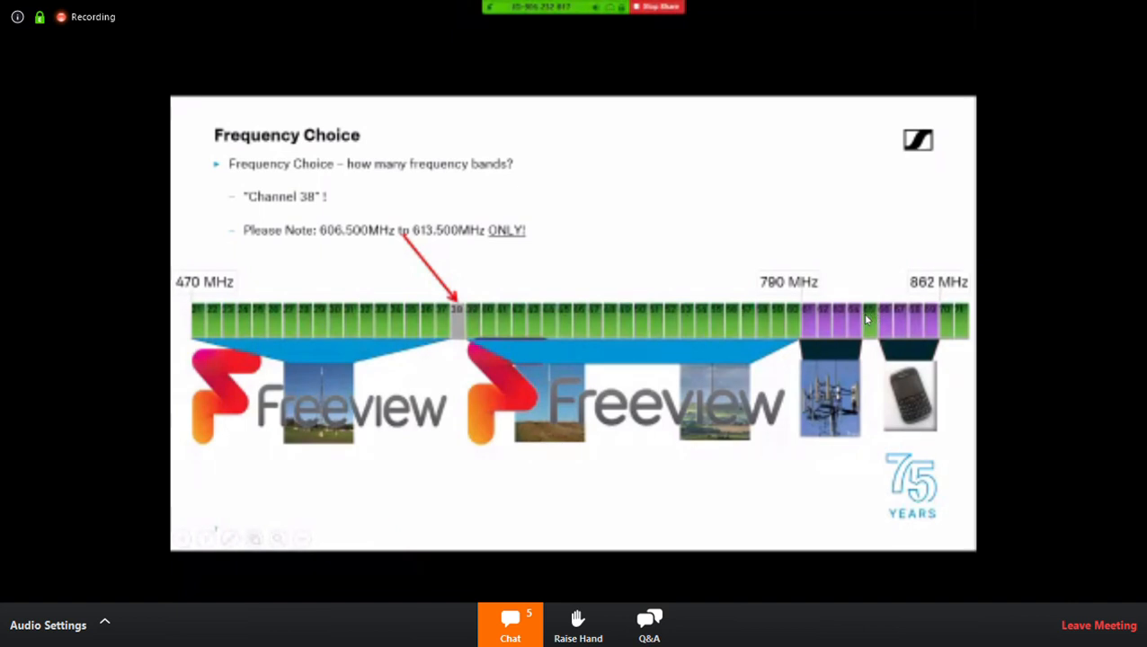
{"action": "mouse_move", "coordinate": [805, 448]}
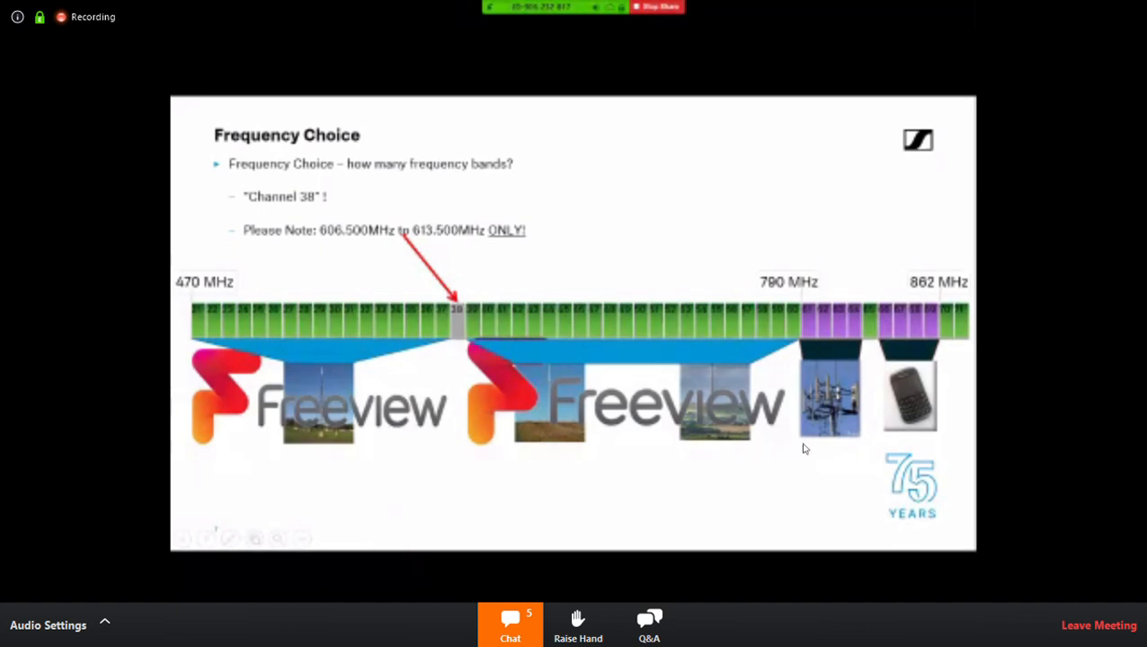
{"action": "mouse_move", "coordinate": [774, 492]}
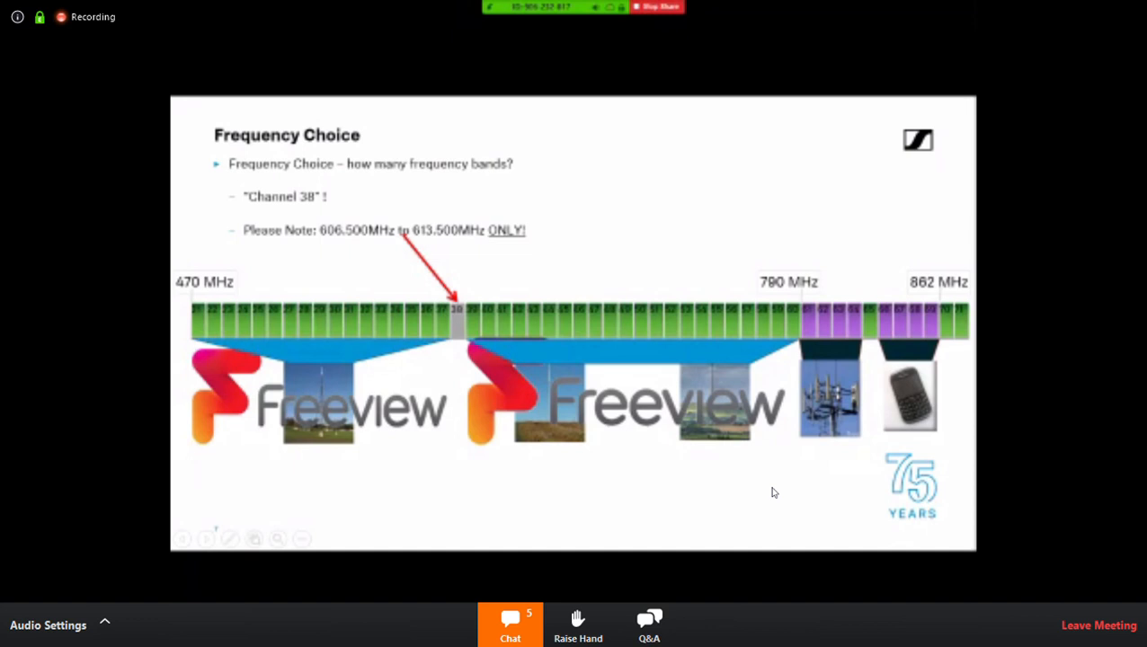